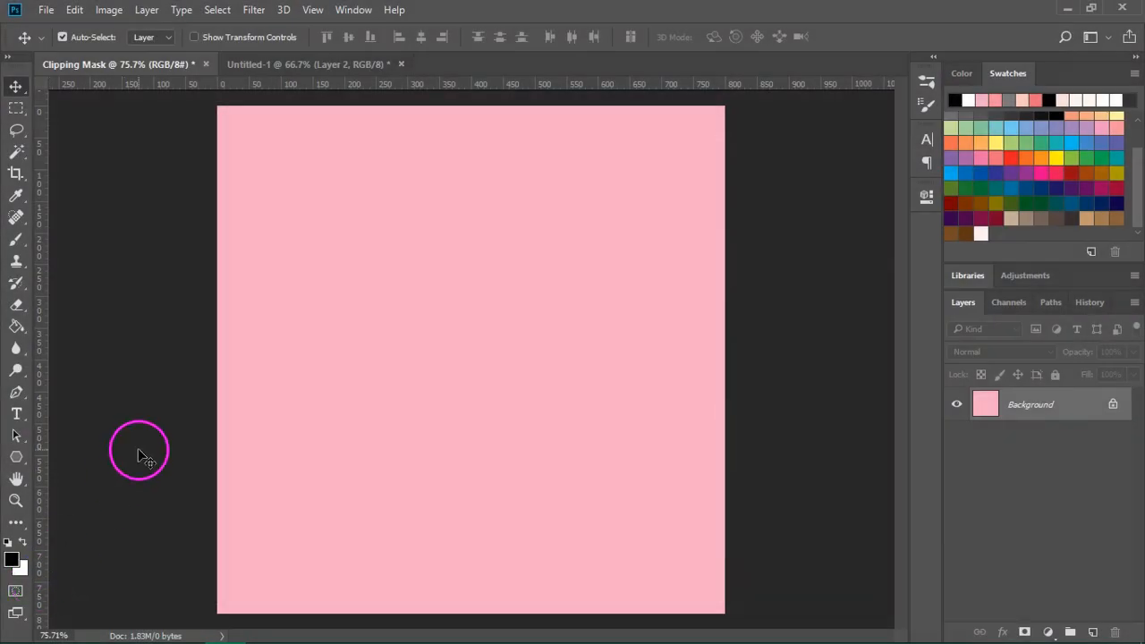
Step: Add black script 'hello' text and move it to the canvas centre
left_click(16, 413)
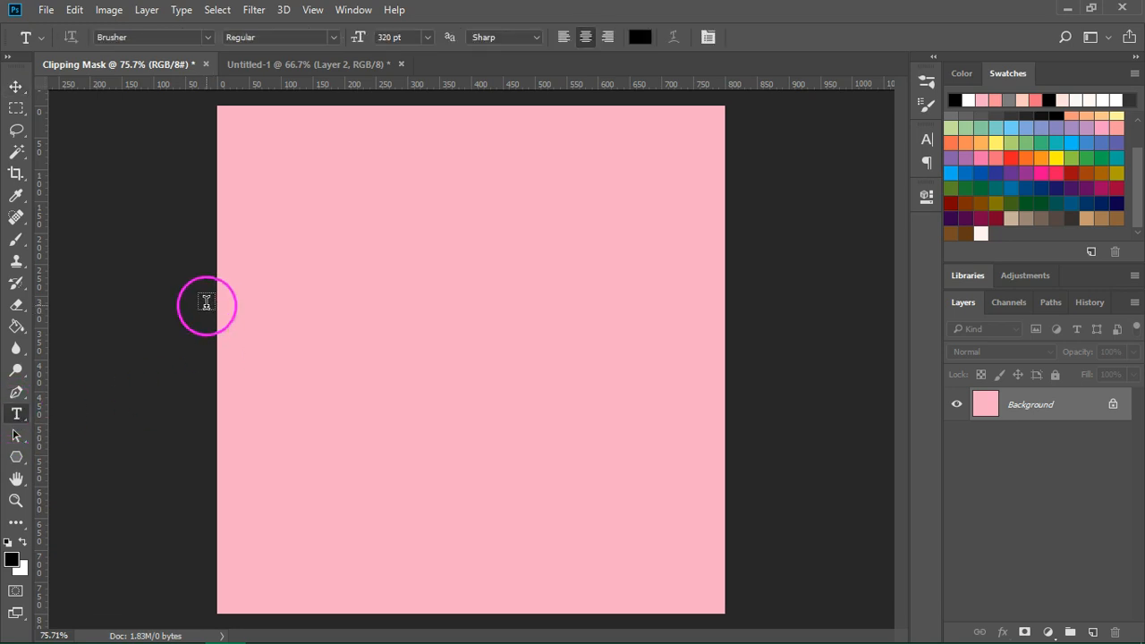
mouse_move(300, 346)
type("hello")
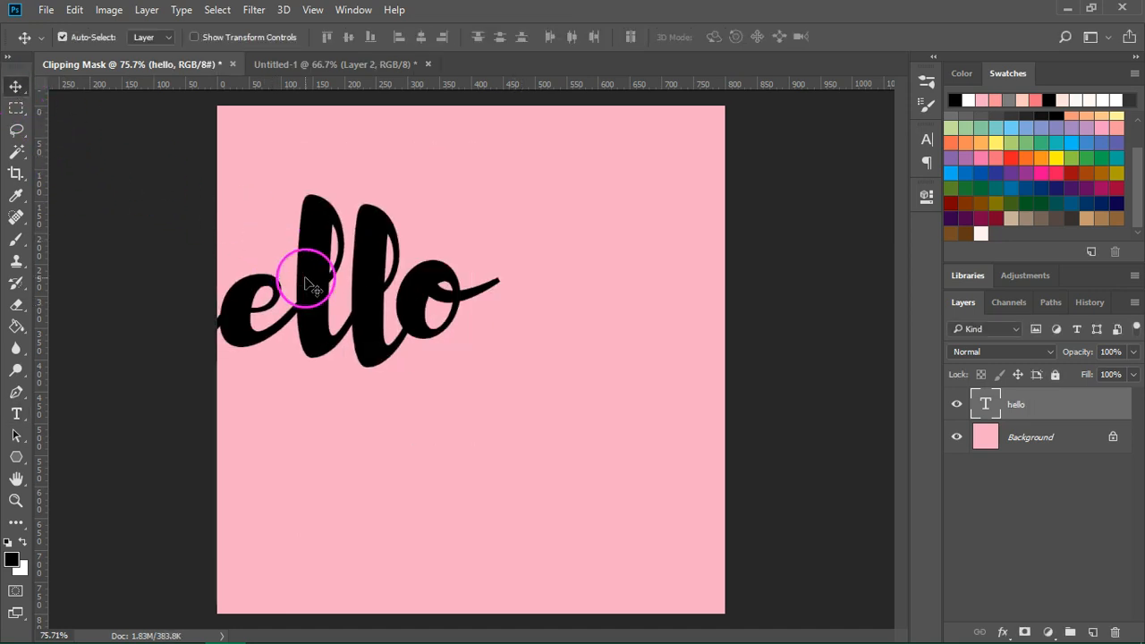
left_click_drag(313, 286, 492, 349)
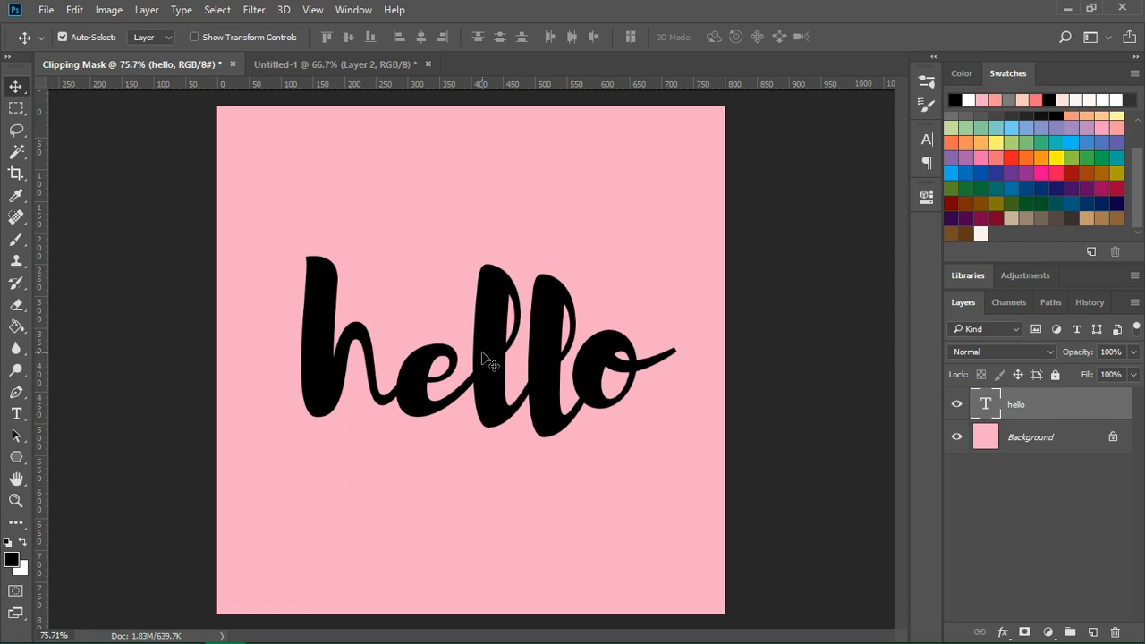
left_click(331, 64)
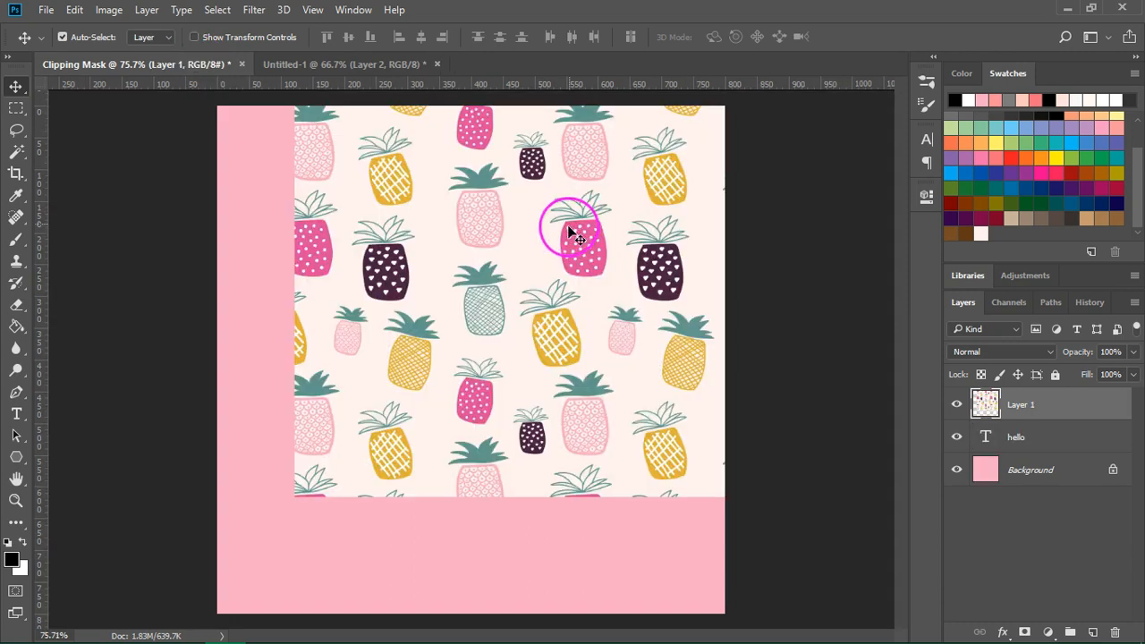
Step: Drag the pineapple pattern layer so it covers the whole pink canvas
left_click_drag(571, 231, 457, 353)
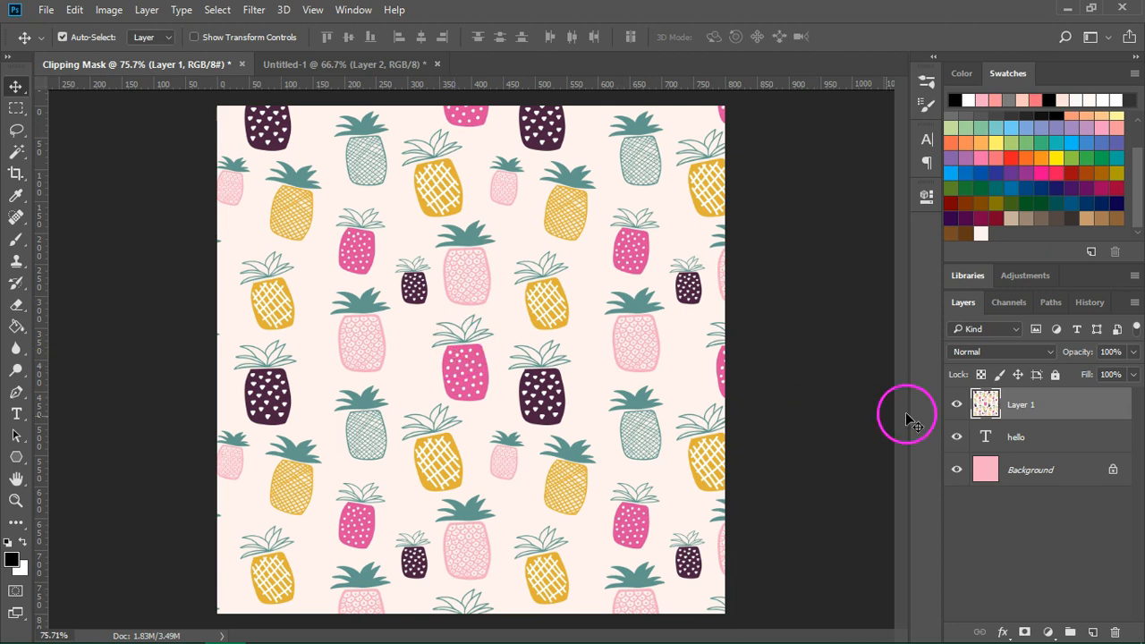
mouse_move(873, 412)
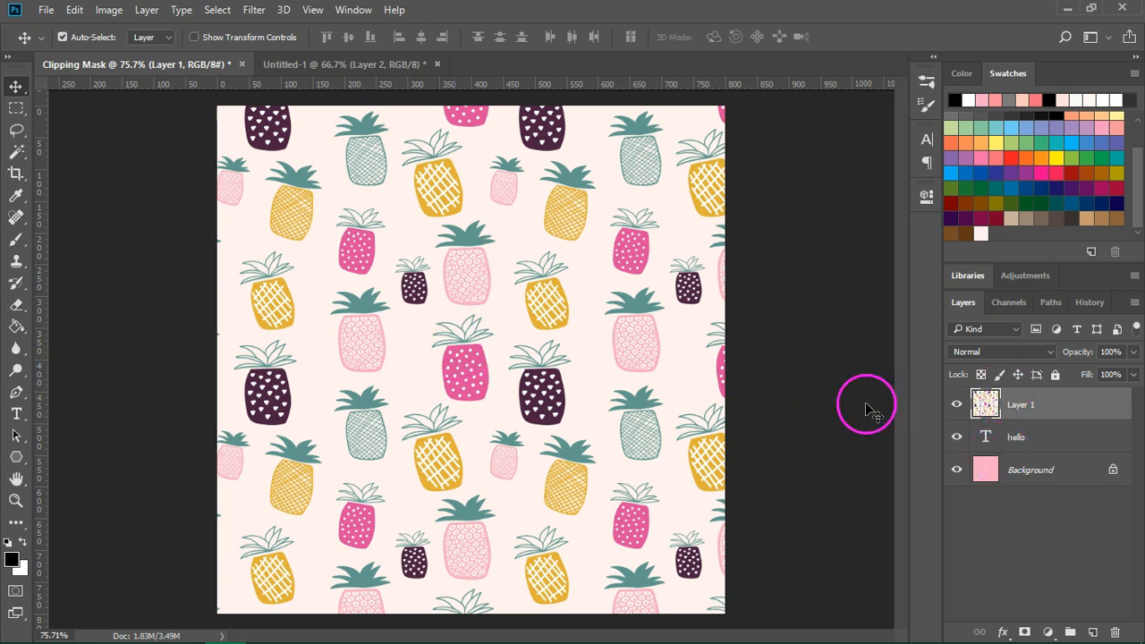
Step: Show the Layers panel, select the pineapple pattern Layer 1, and open the Layer menu
left_click(353, 9)
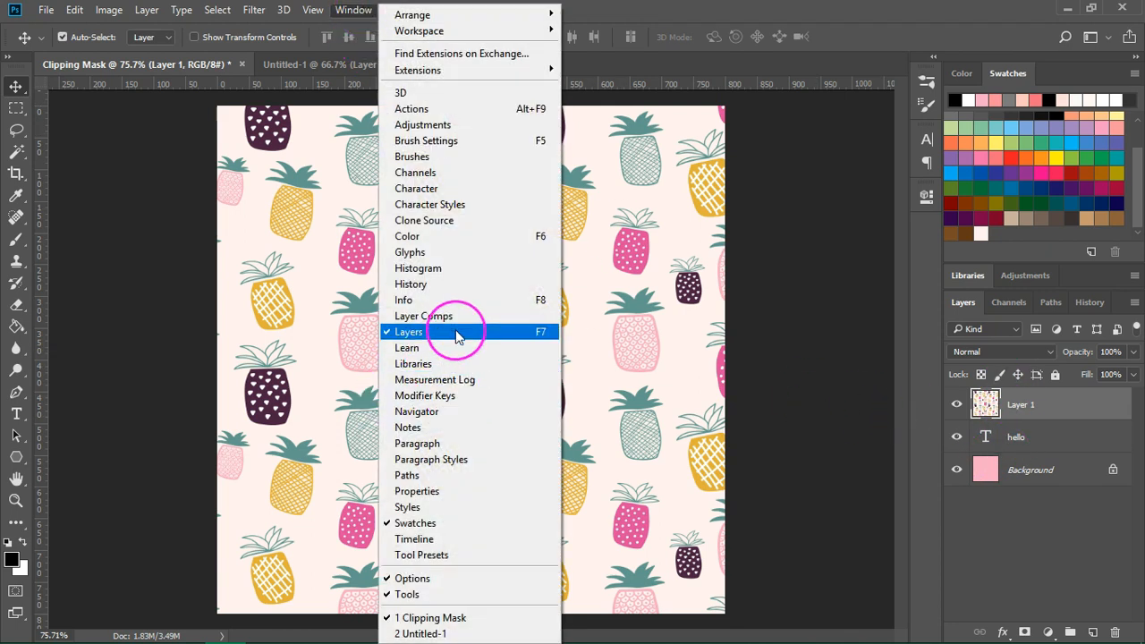
left_click(408, 332)
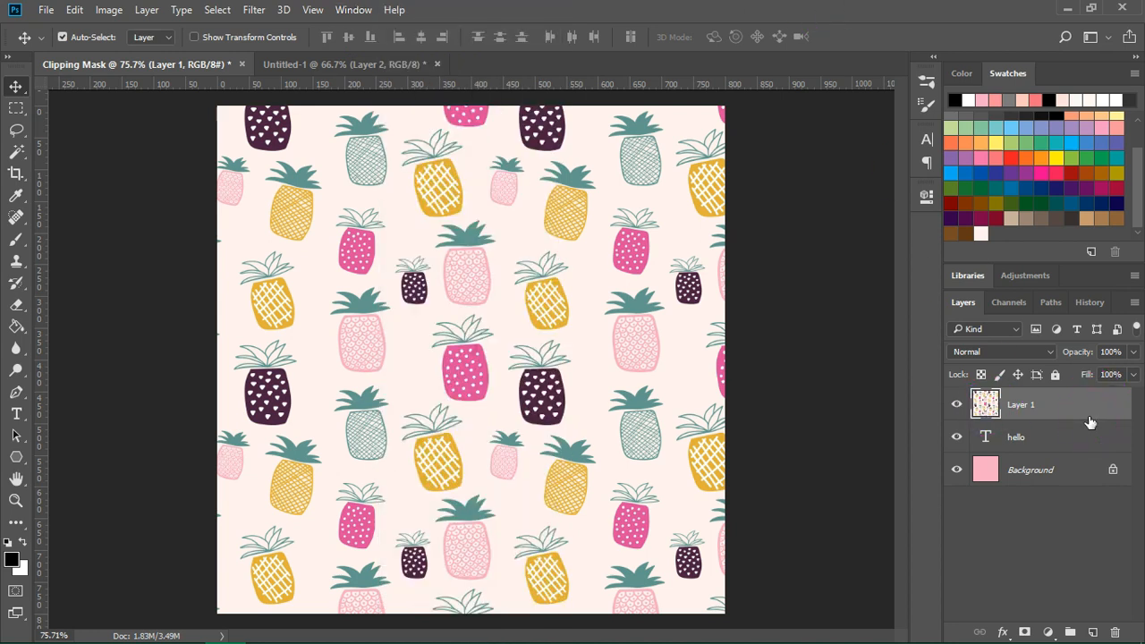
mouse_move(1078, 450)
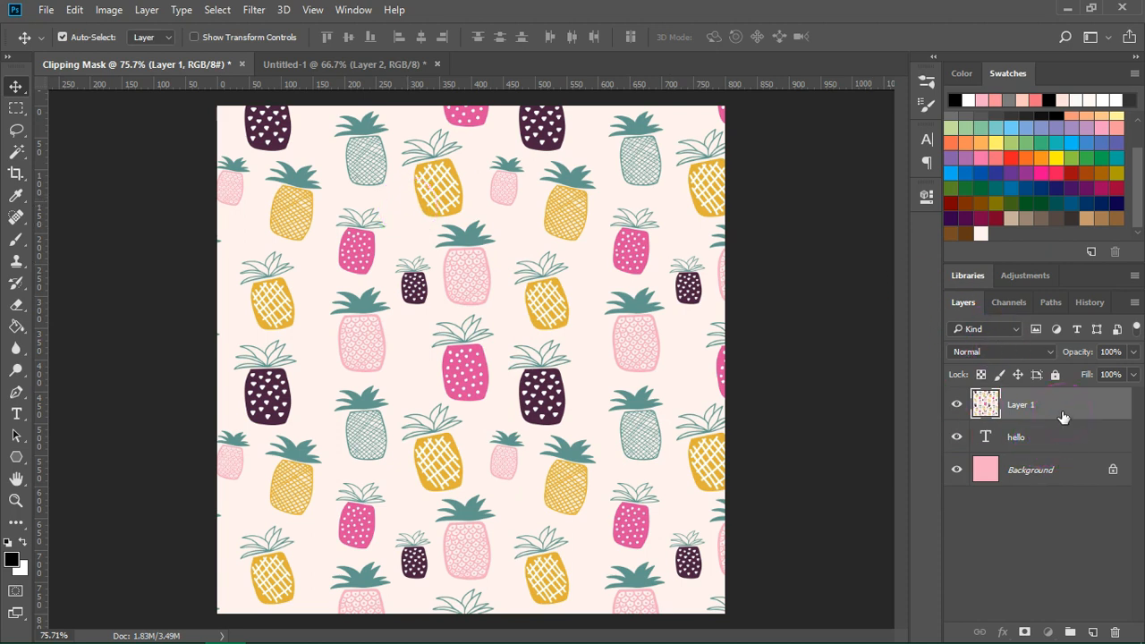
left_click(146, 10)
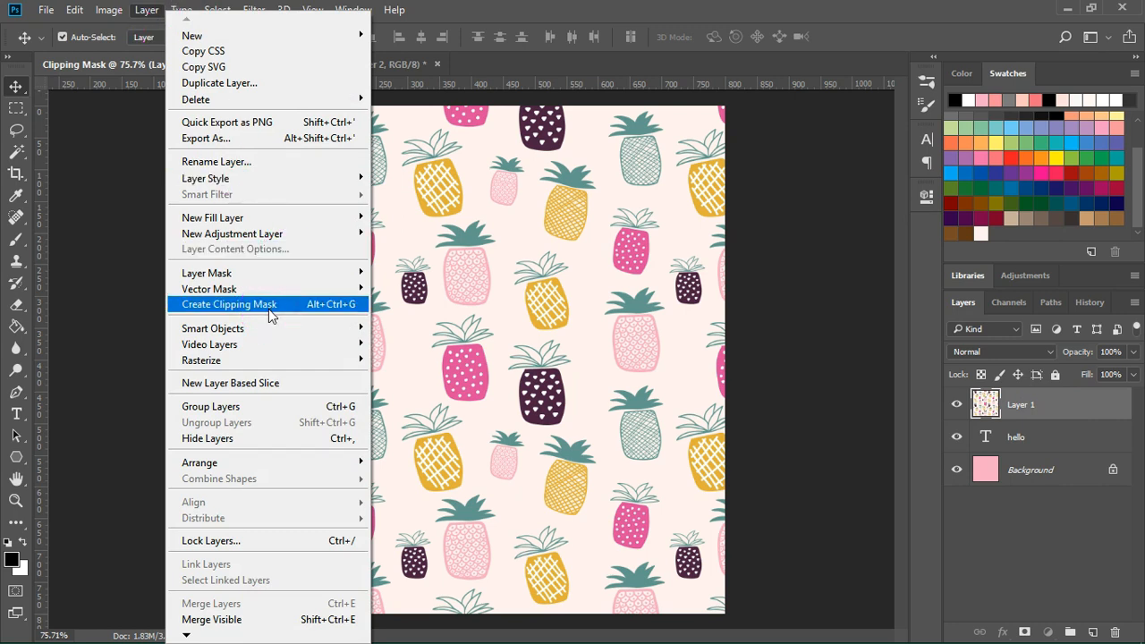
Step: Clip the pineapple pattern layer to the hello text and start repositioning it
left_click(229, 305)
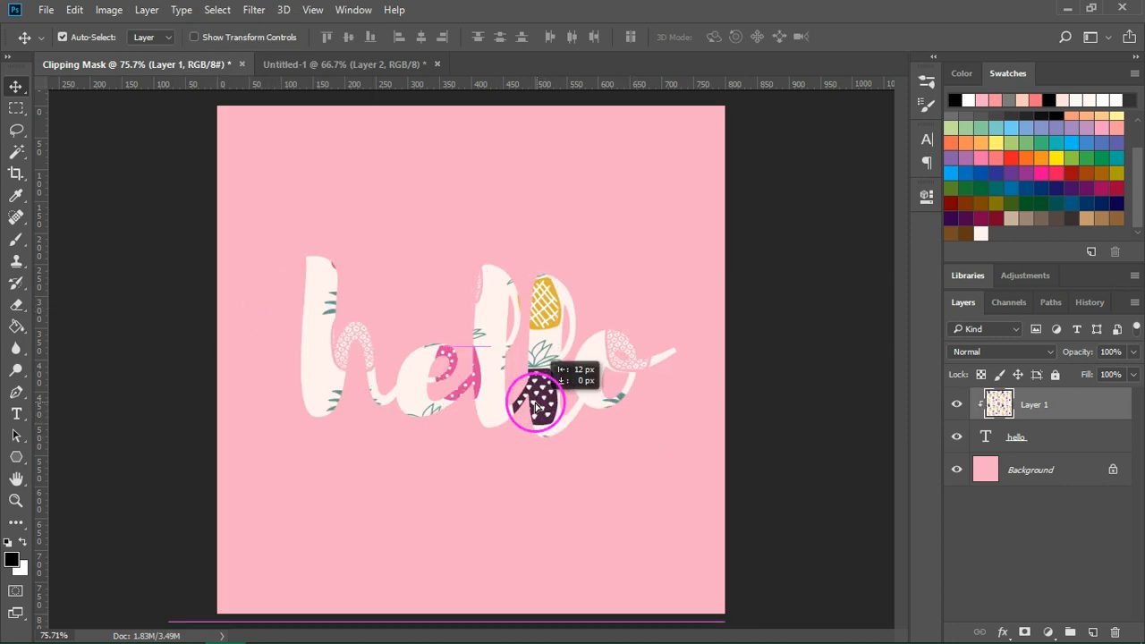
left_click_drag(537, 407, 515, 408)
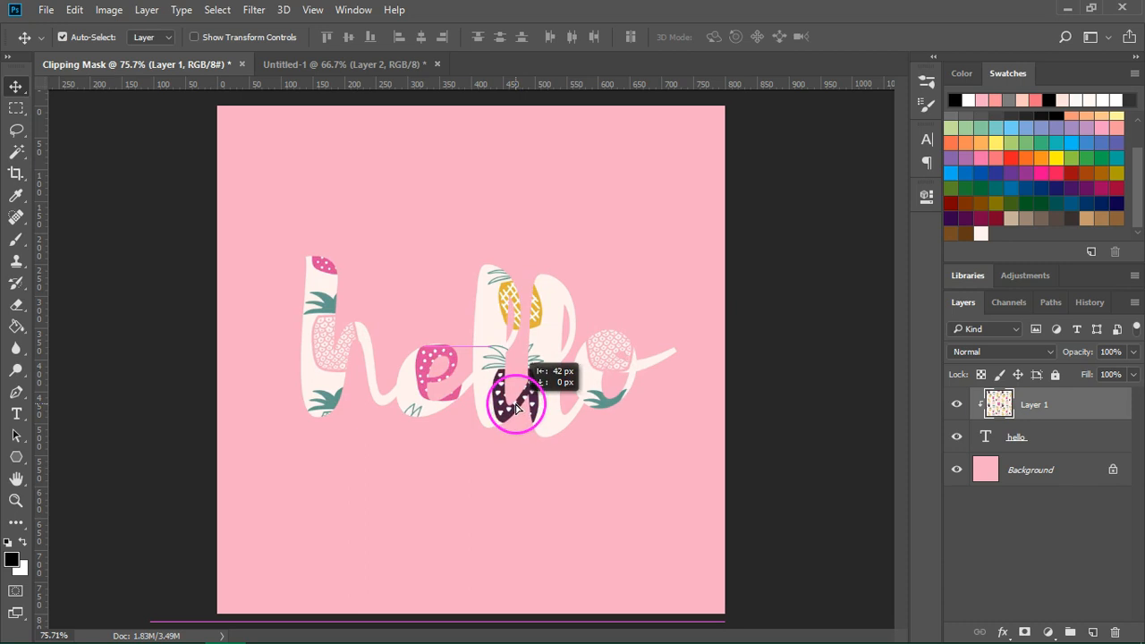
left_click_drag(515, 403, 490, 407)
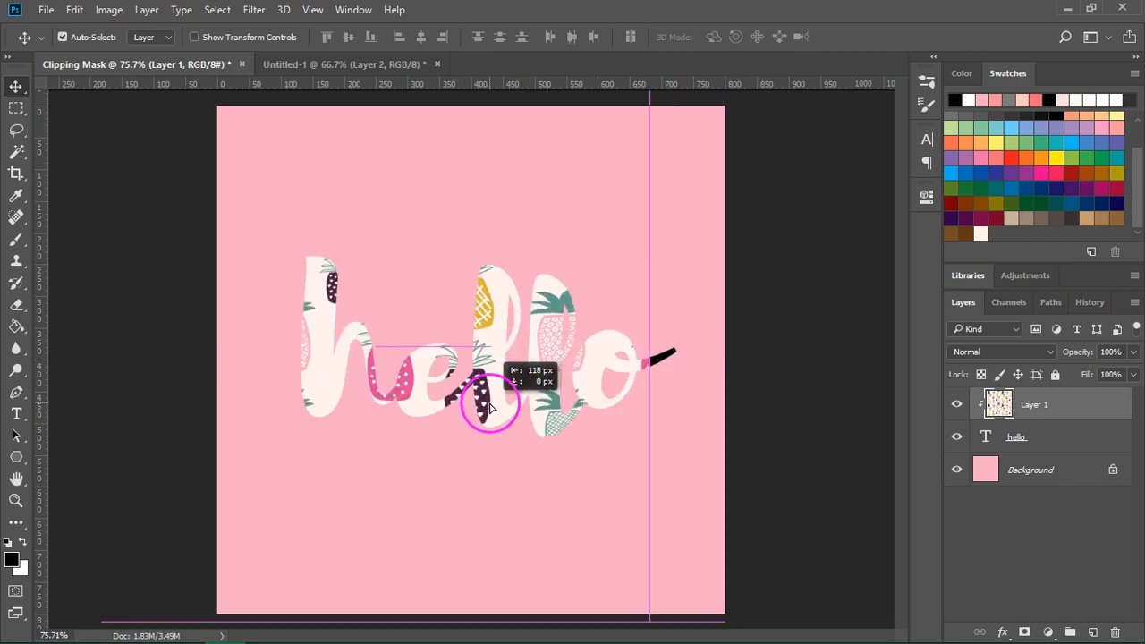
left_click_drag(489, 404, 517, 409)
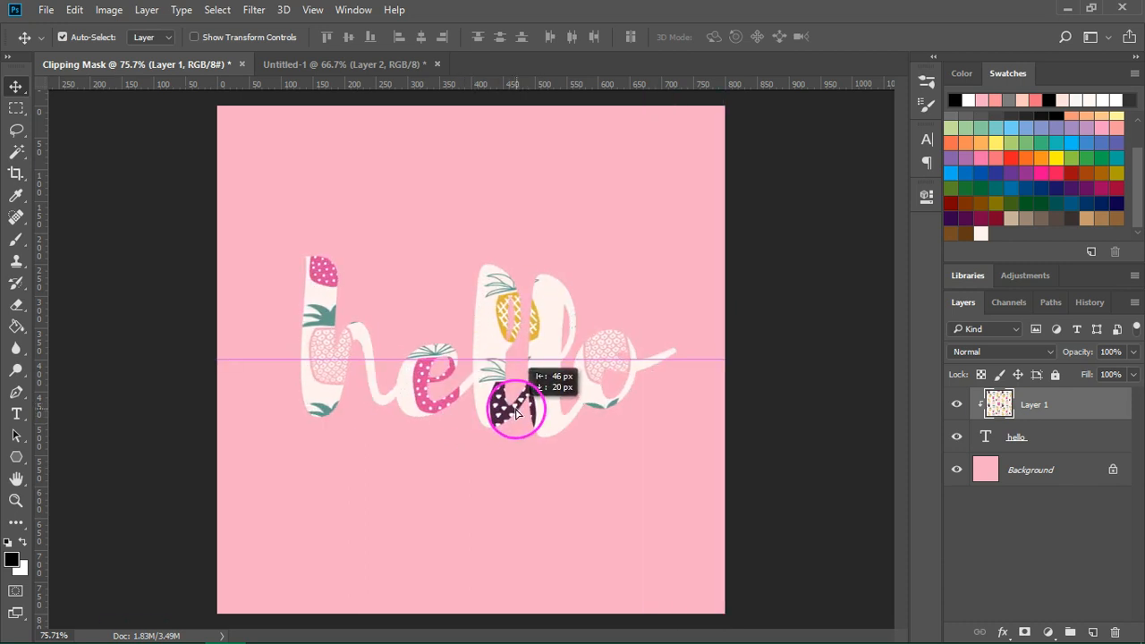
left_click_drag(514, 412, 515, 358)
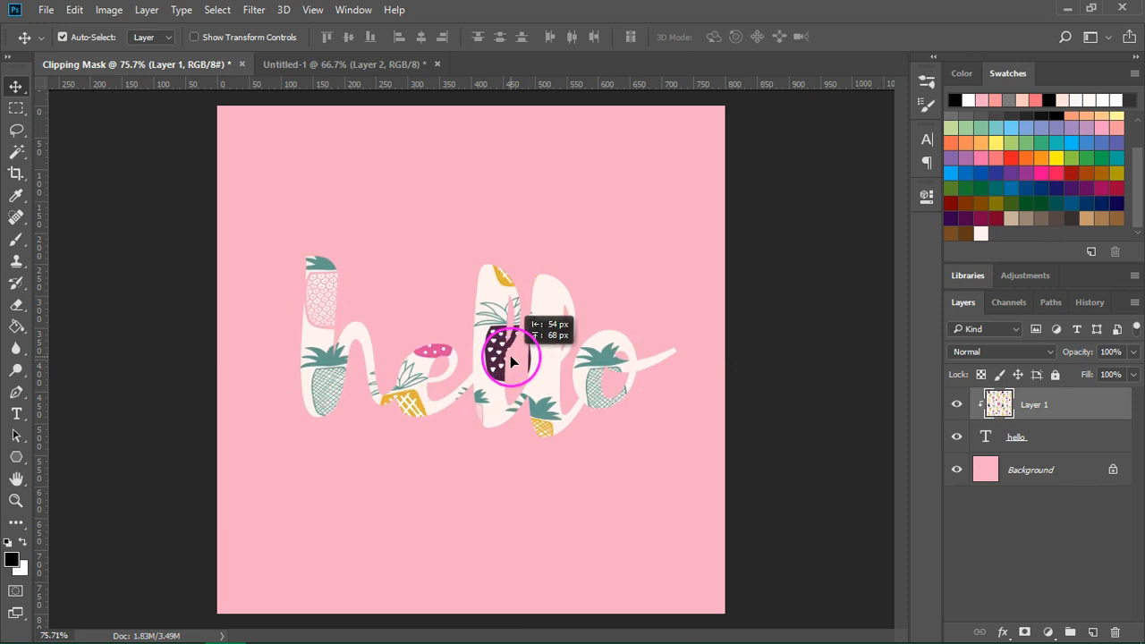
Step: Settle the pineapple pattern's final position so fruit shows inside the letters
left_click_drag(513, 358, 589, 403)
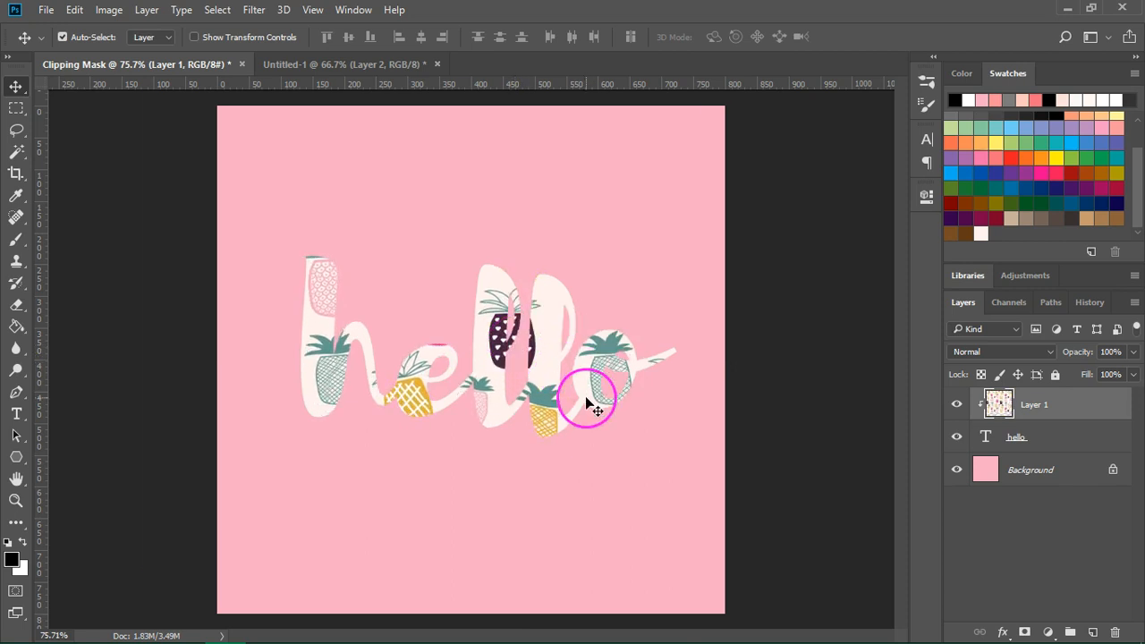
left_click_drag(588, 401, 553, 357)
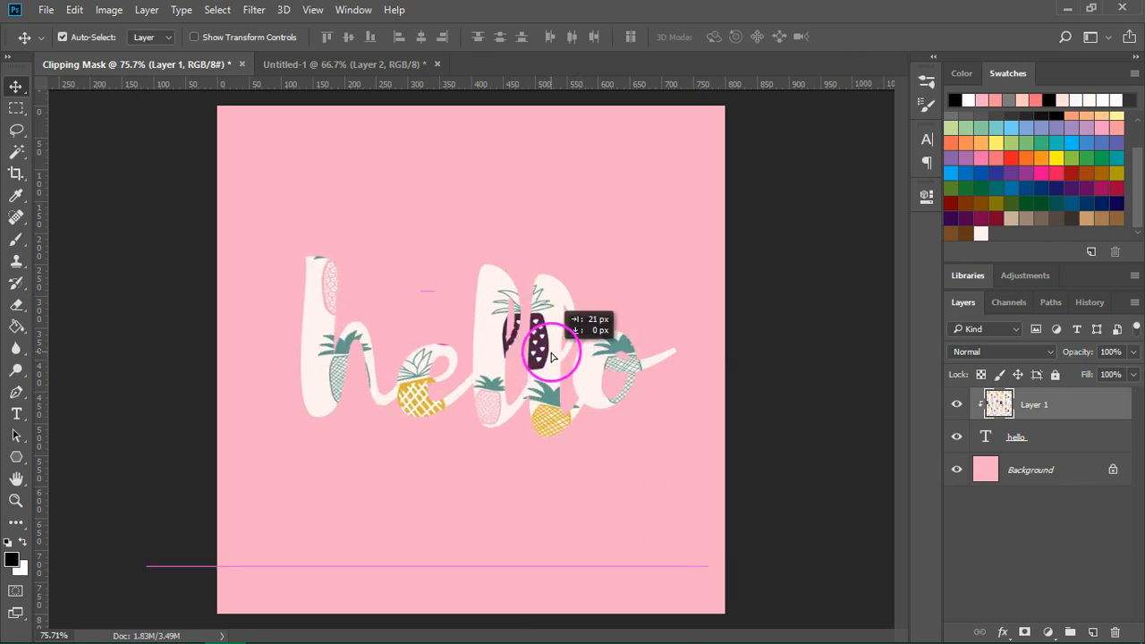
left_click_drag(552, 358, 528, 436)
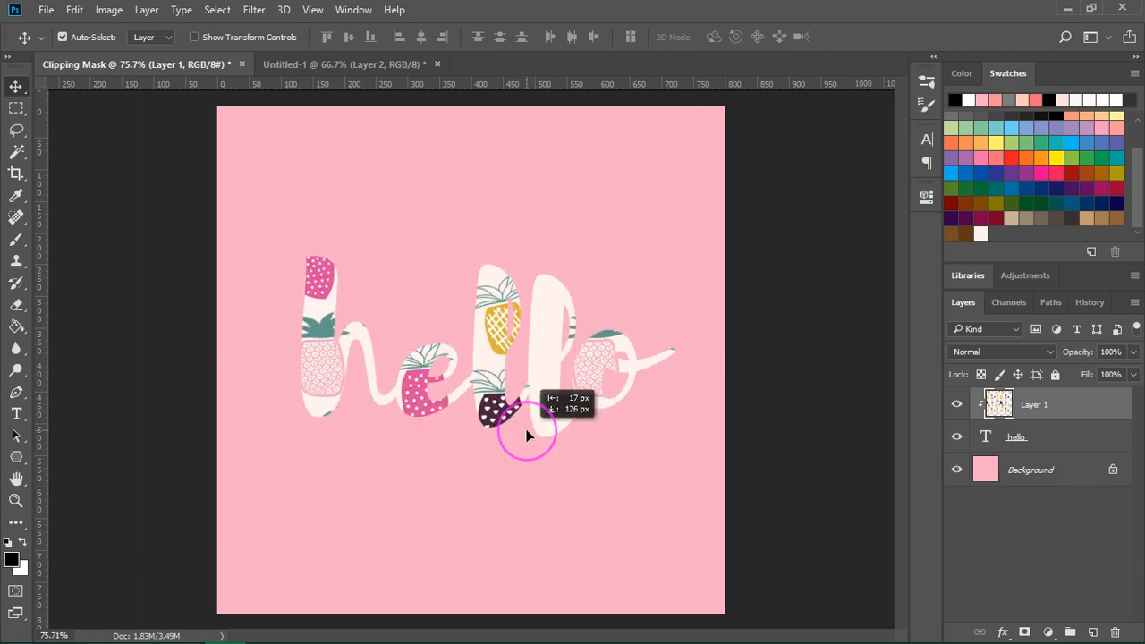
left_click_drag(528, 436, 609, 199)
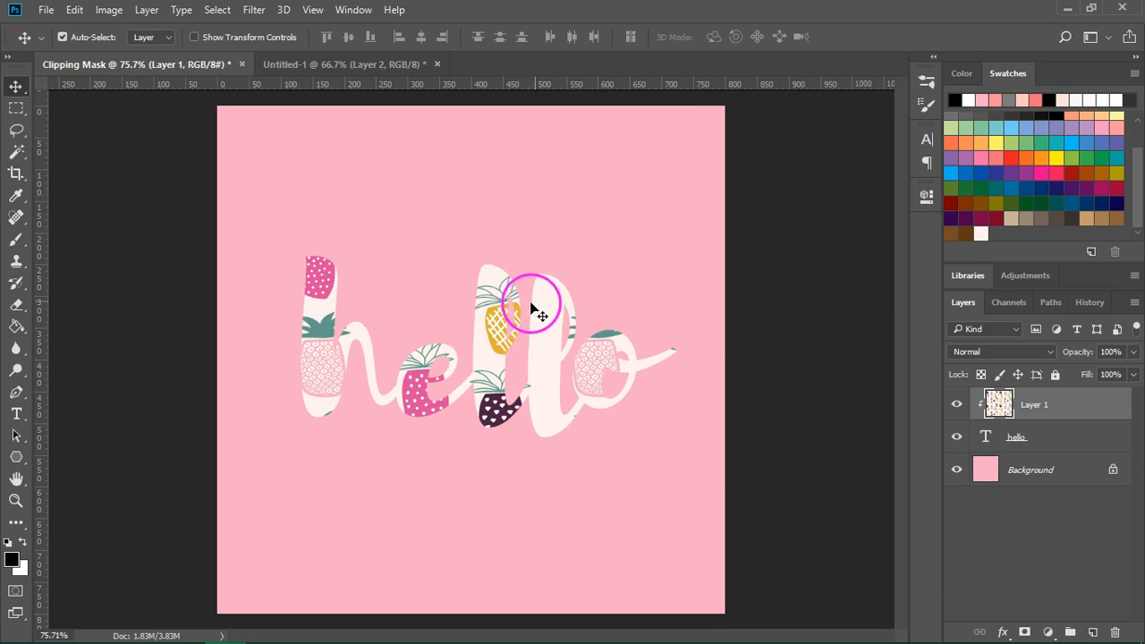
left_click(957, 405)
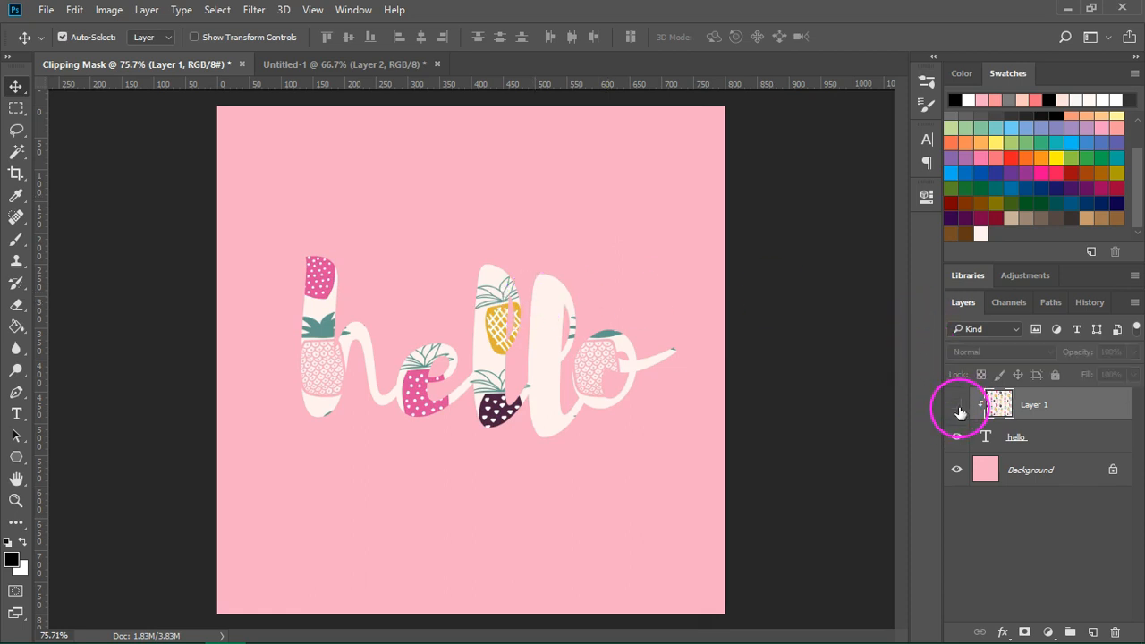
Step: Hide the pineapple pattern layer and open the Layer menu
left_click(957, 404)
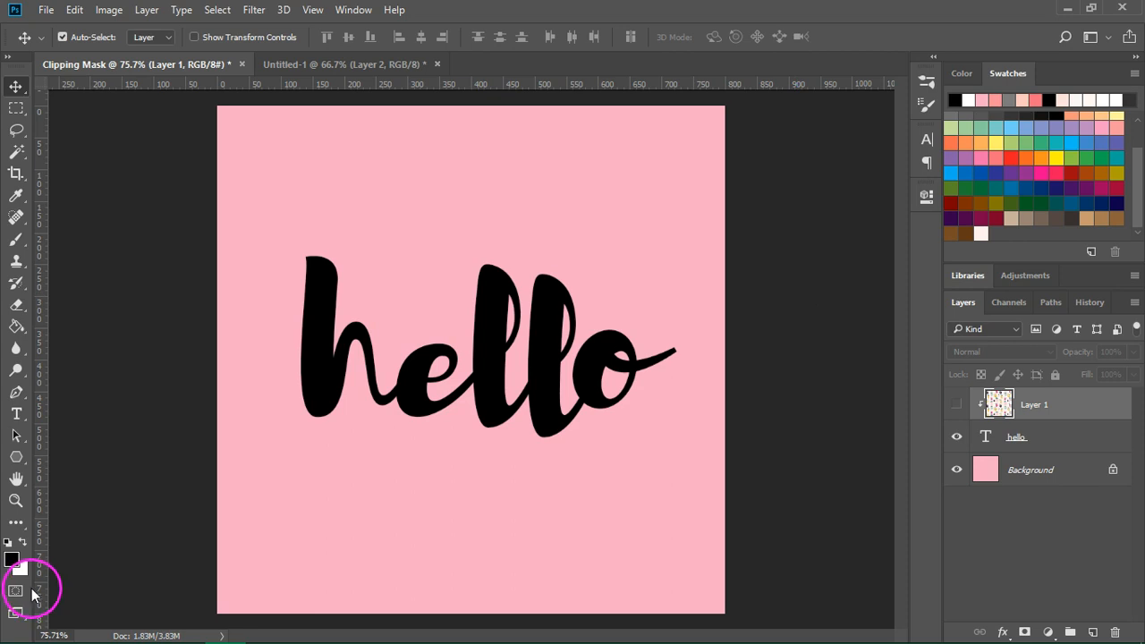
left_click(145, 10)
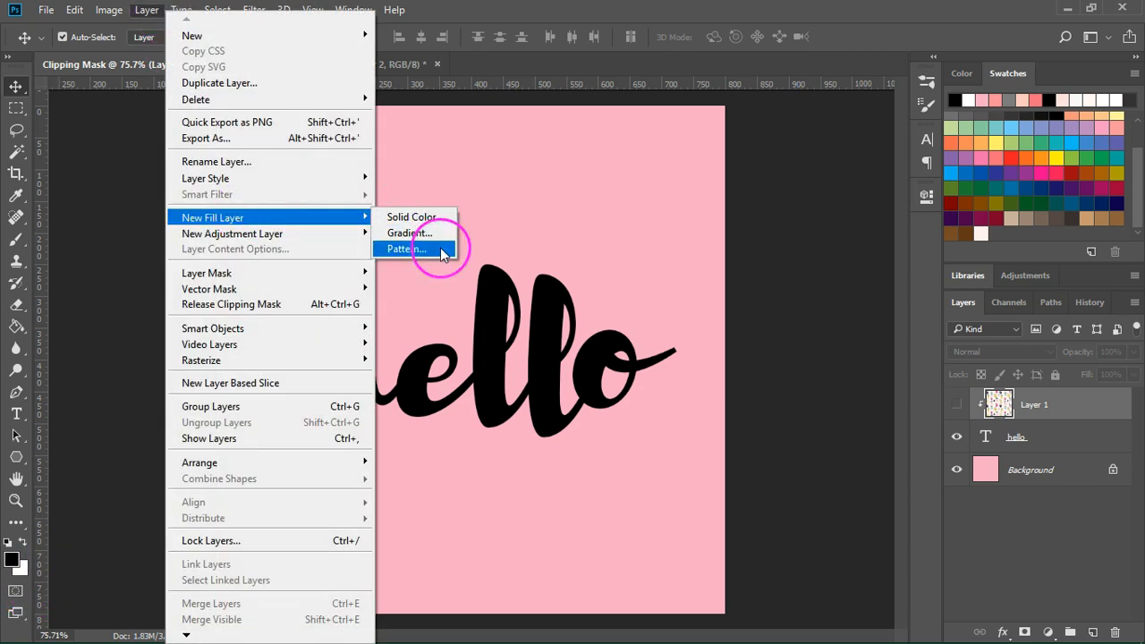
Step: Create a Pattern Fill layer using the previous layer as a clipping mask
left_click(407, 249)
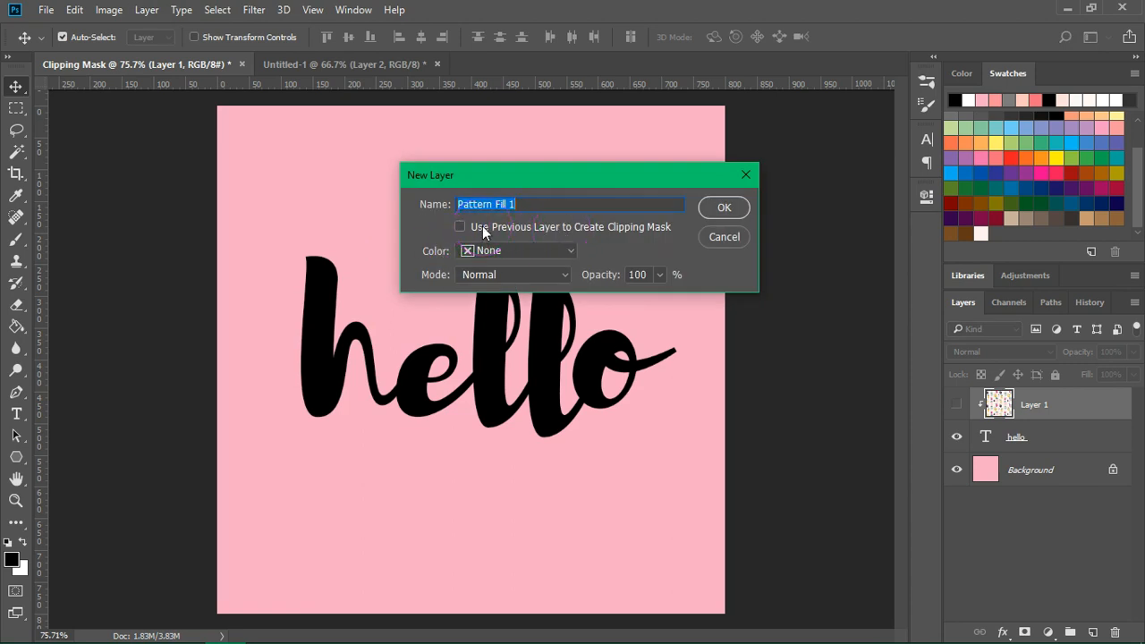
left_click(460, 226)
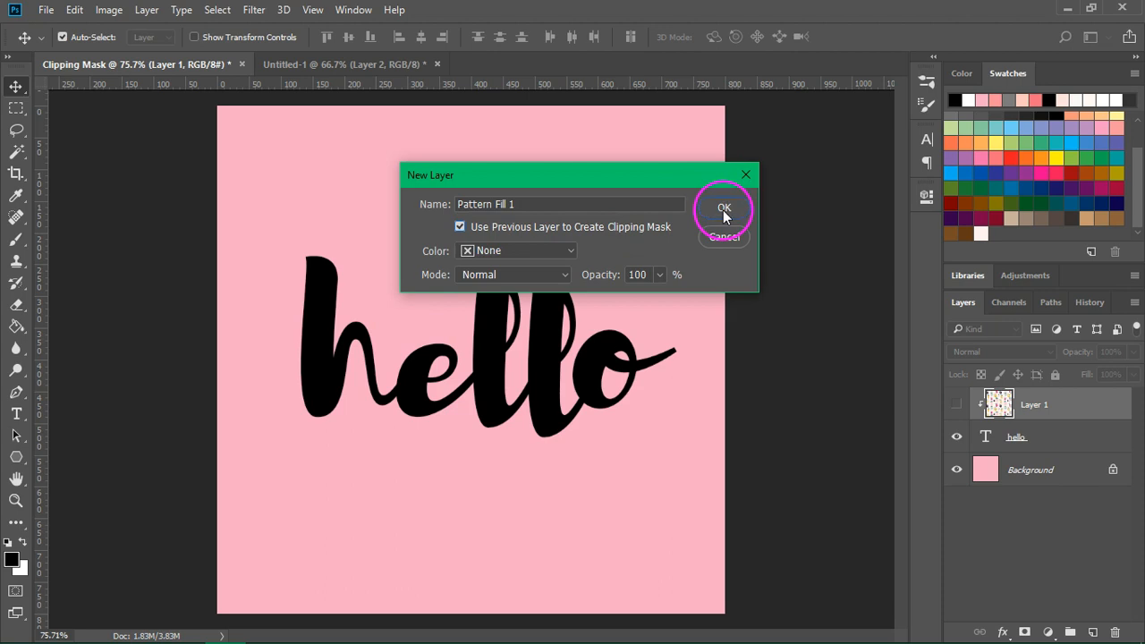
left_click(725, 208)
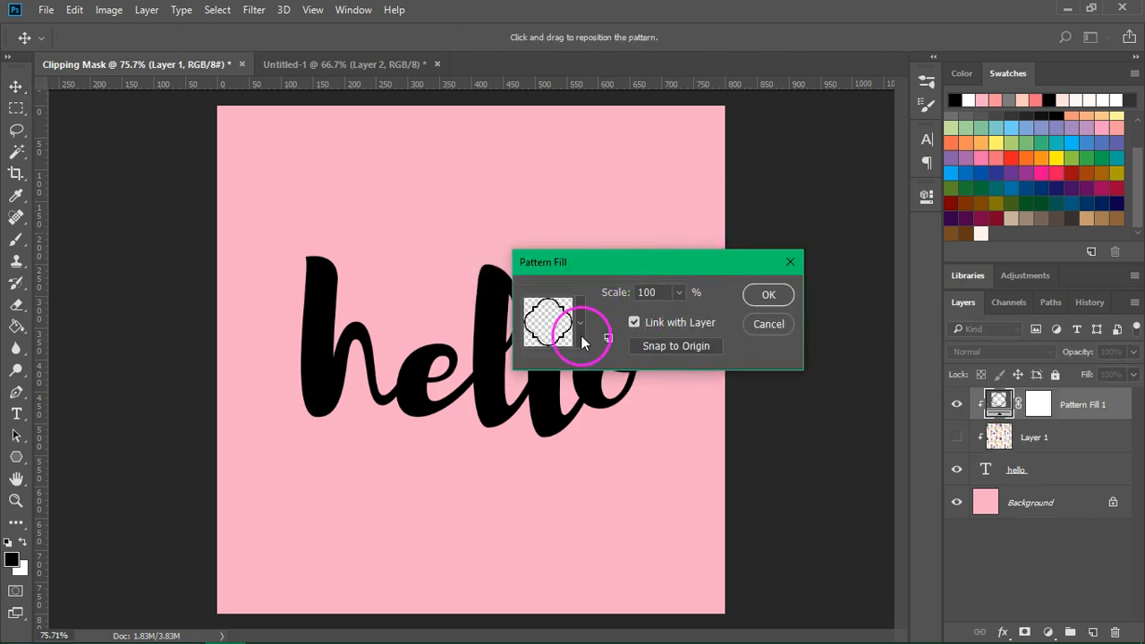
Step: Fill the lettering with the gold glitter pattern at 78% scale and confirm
left_click(580, 322)
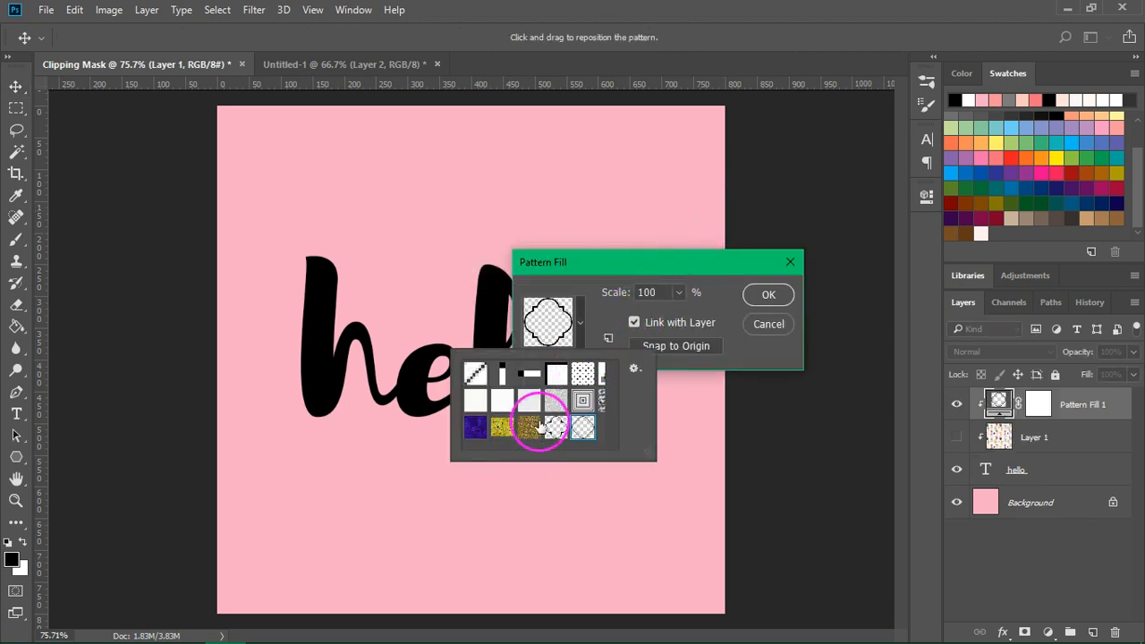
left_click(527, 426)
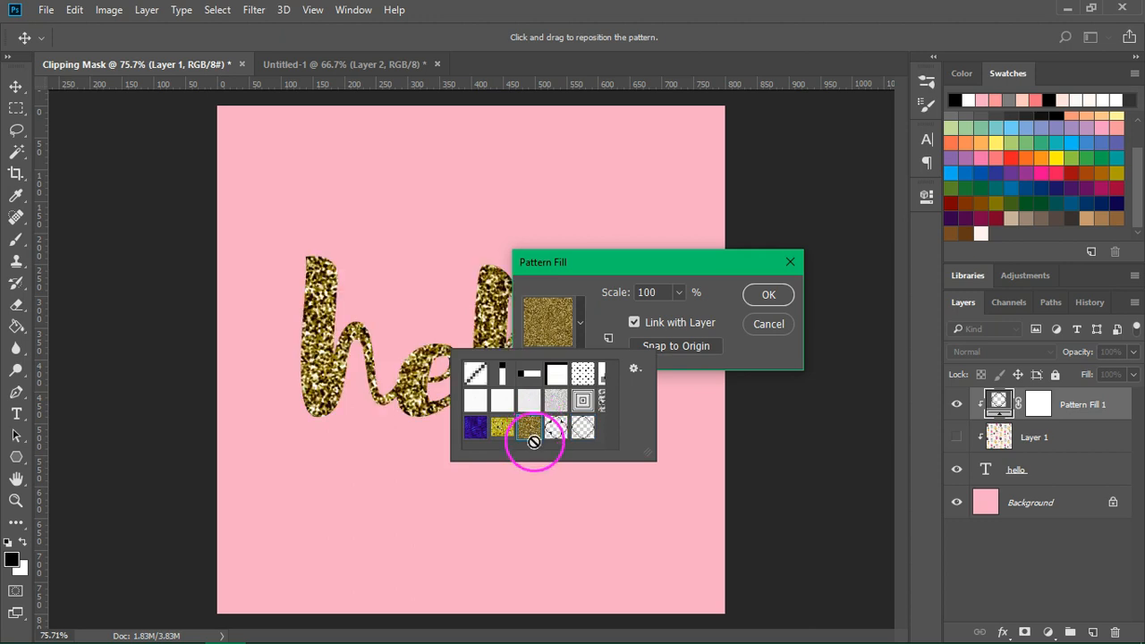
left_click(526, 428)
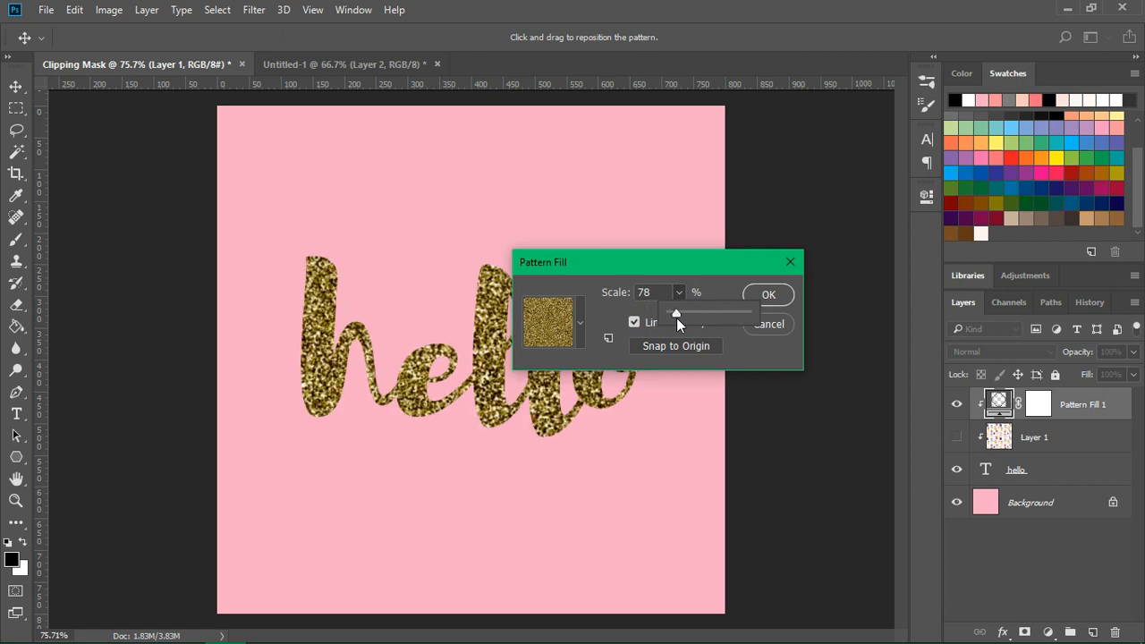
left_click(767, 295)
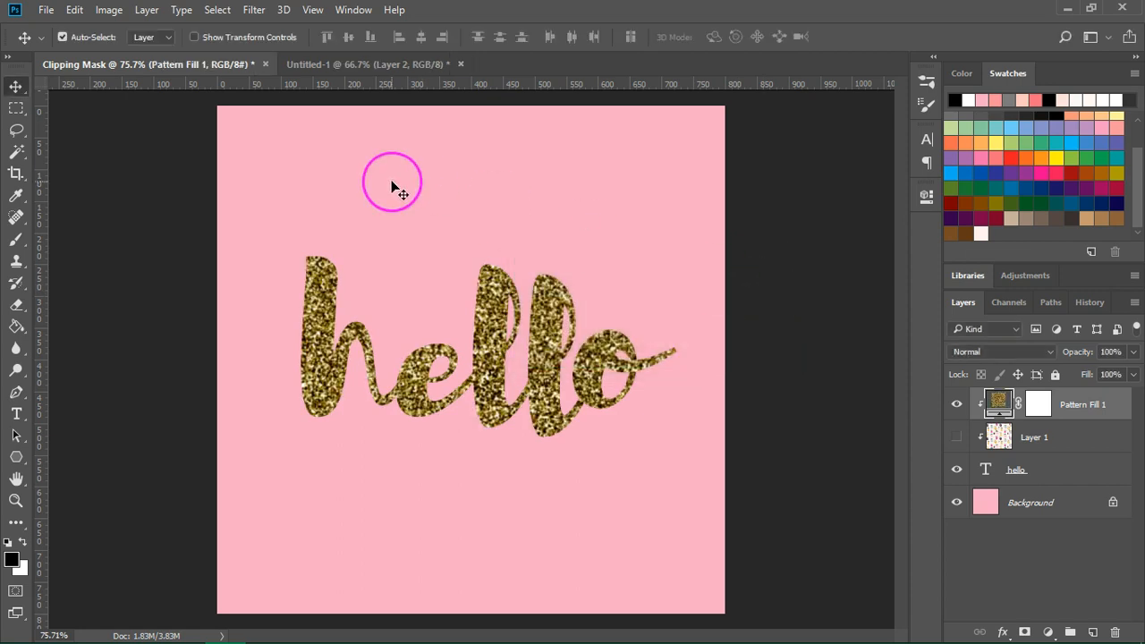
mouse_move(810, 304)
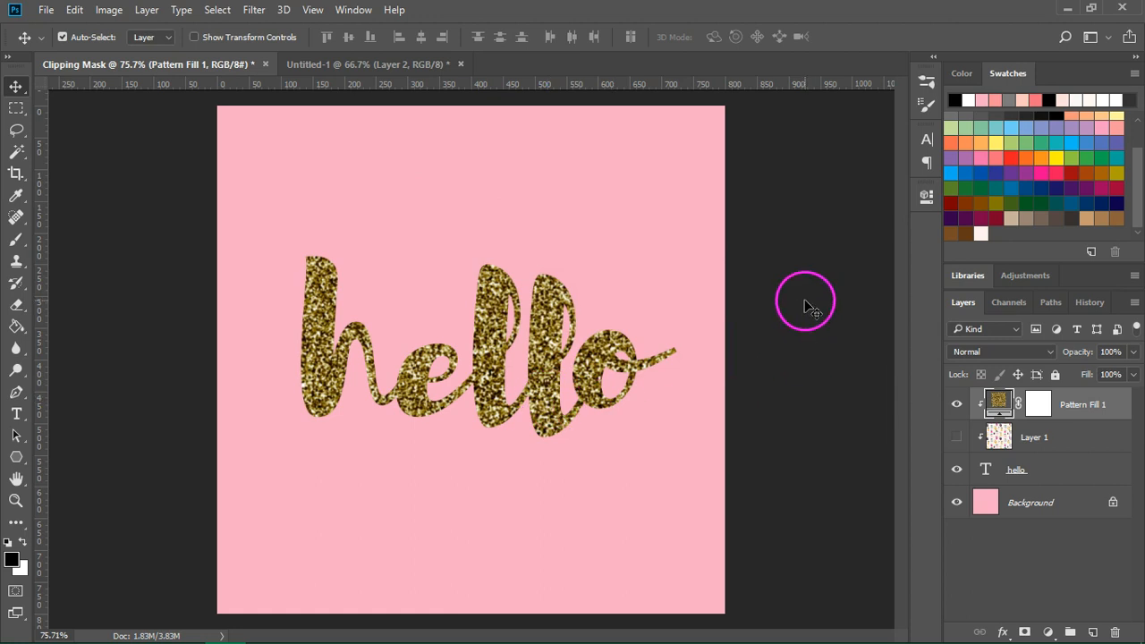